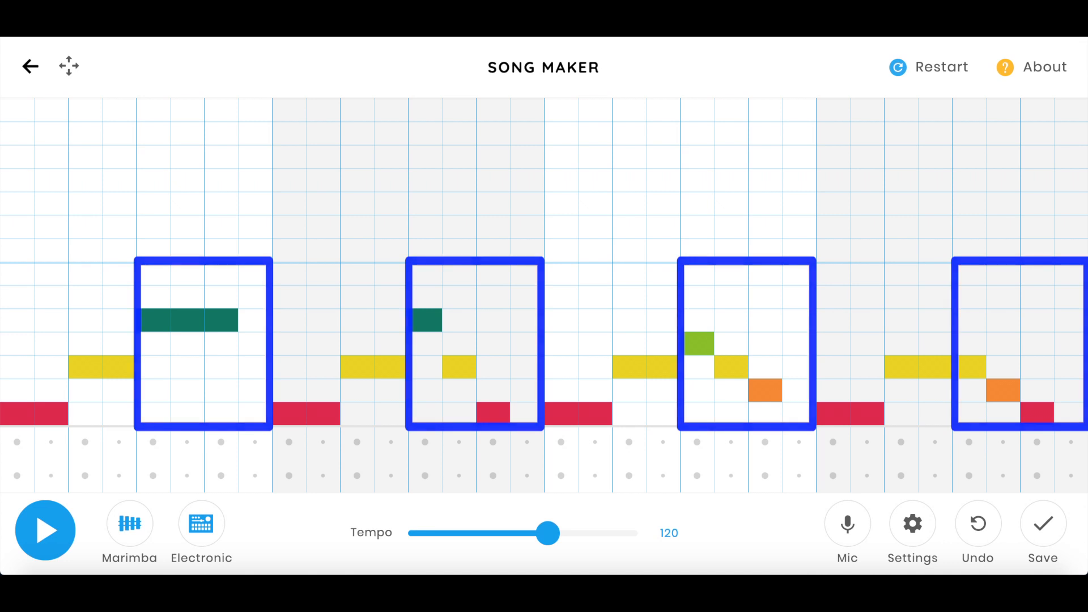
Step: Play the four-measure motive-and-variations melody from the start, then stop it at the end
left_click(46, 531)
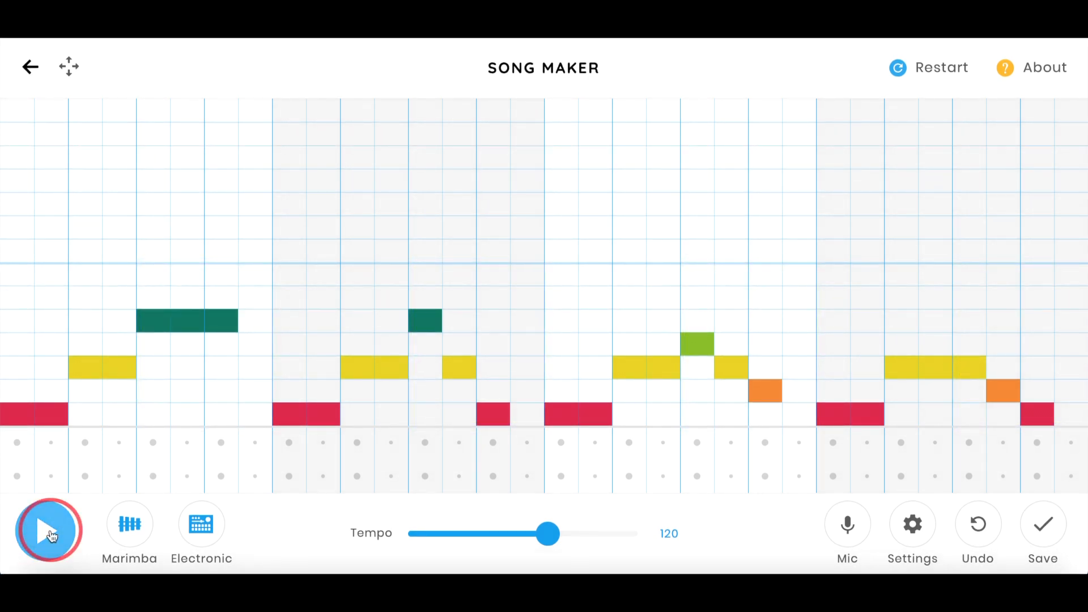
left_click(49, 532)
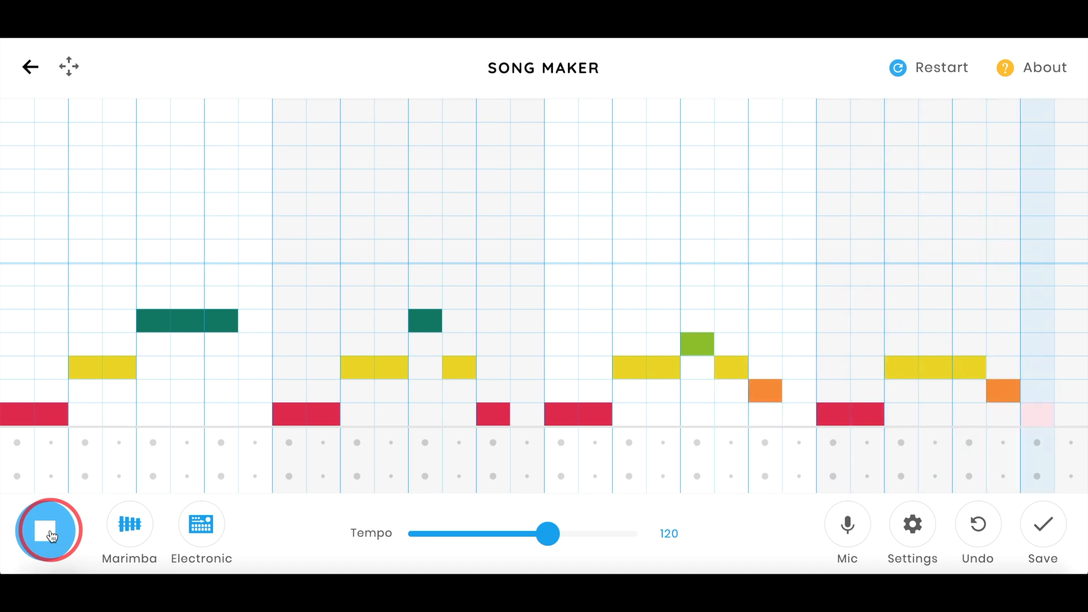
left_click(47, 531)
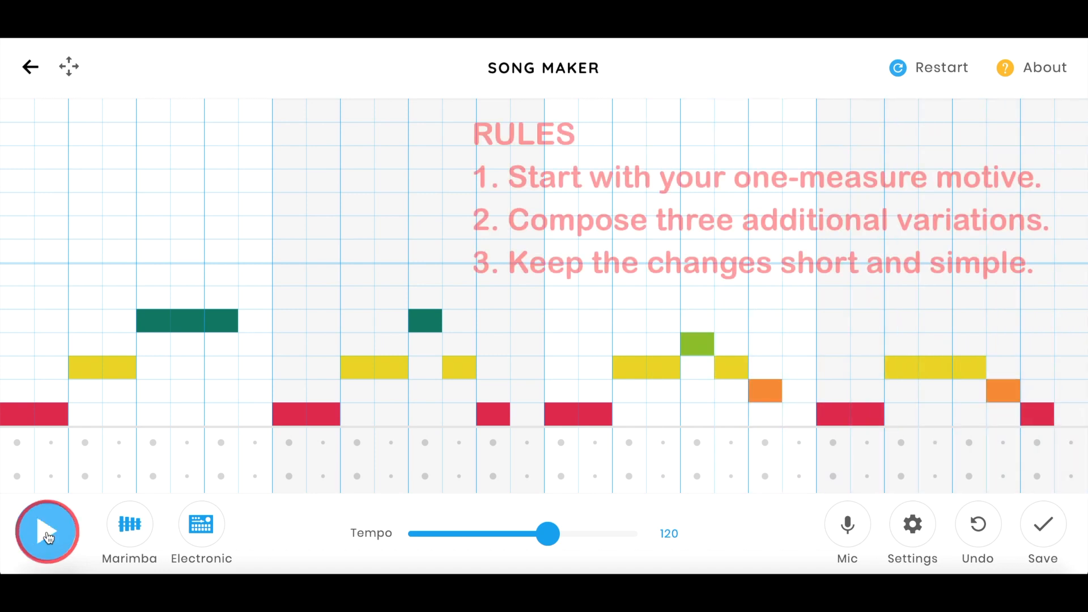